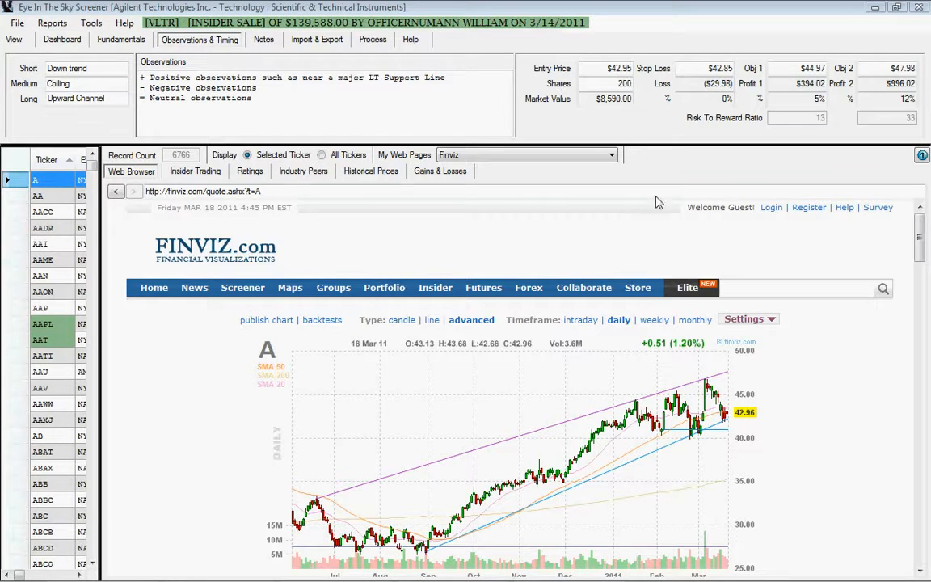
mouse_move(659, 146)
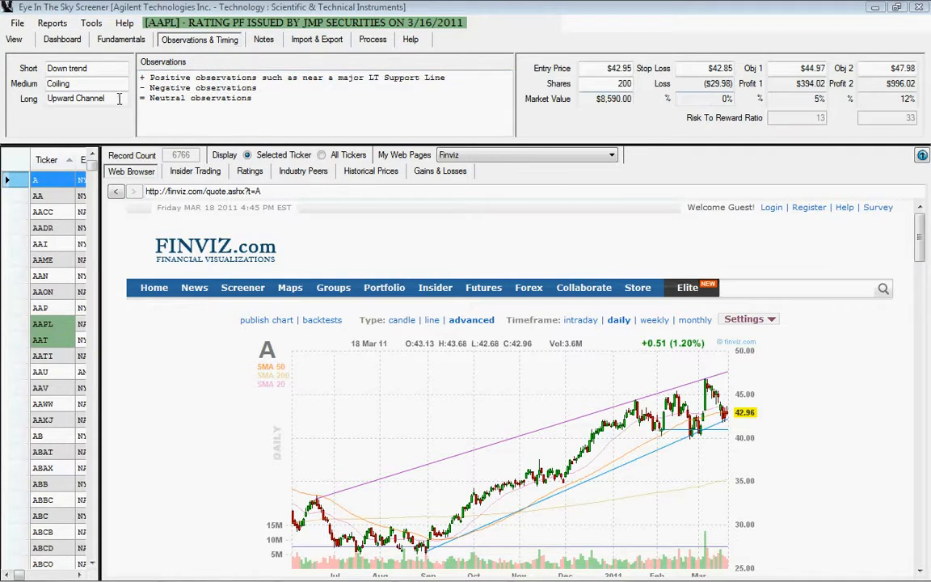
- Open the Tools menu to reach the Settings entry
click(92, 21)
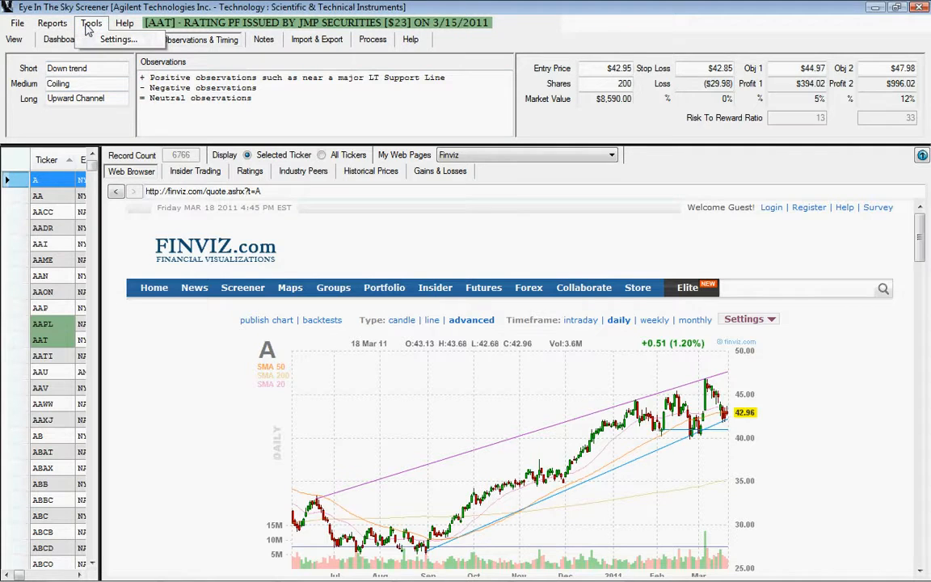
- Open Settings and set the E*Trade commission rate type to Shares (Tiered)
click(138, 39)
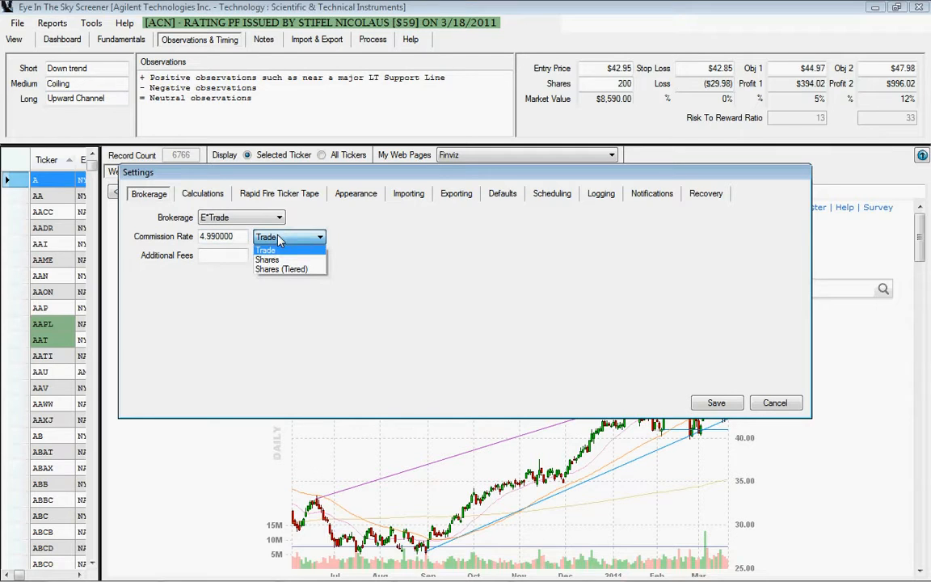
mouse_move(284, 259)
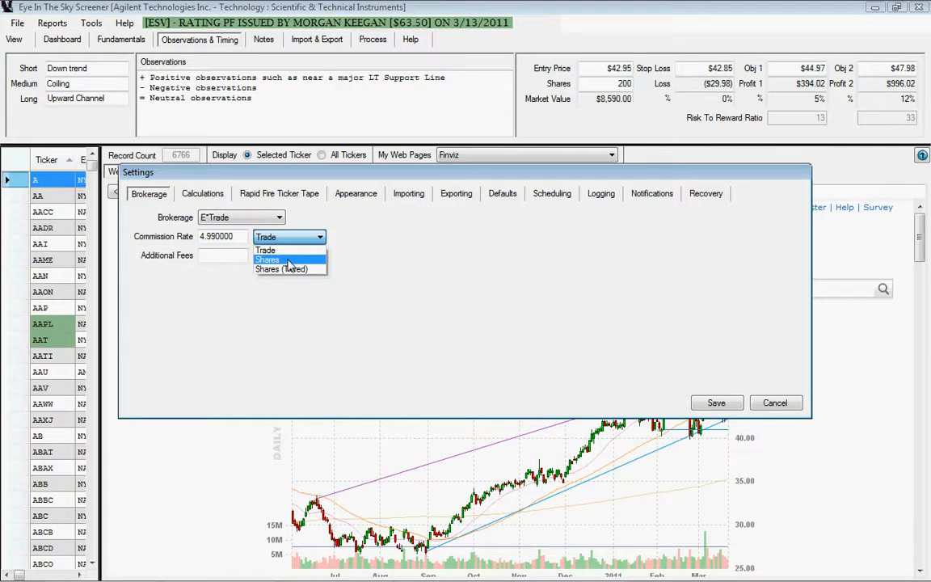
click(281, 269)
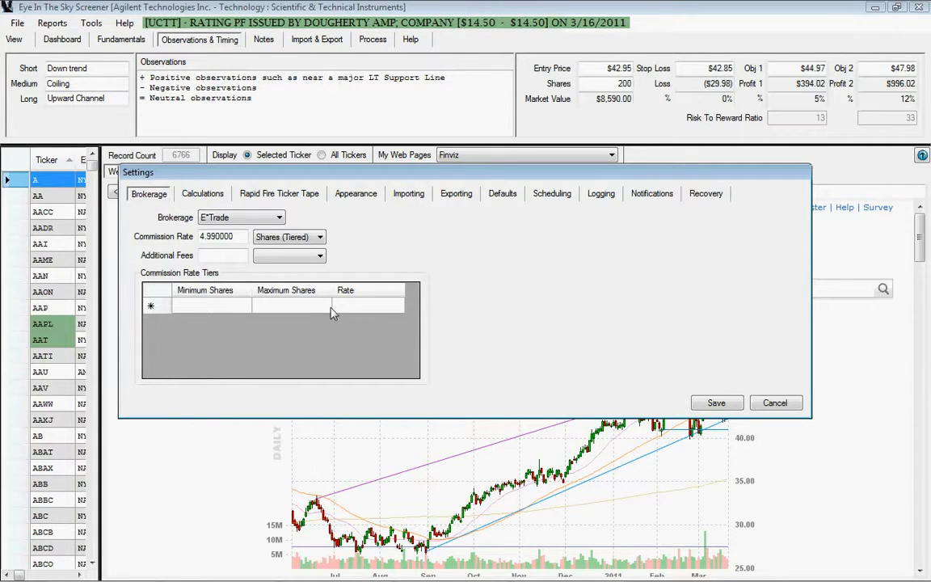
- Enter commission tiers: max 500 at .005, 501–1000 at .003, from 1001 at .002
click(291, 305)
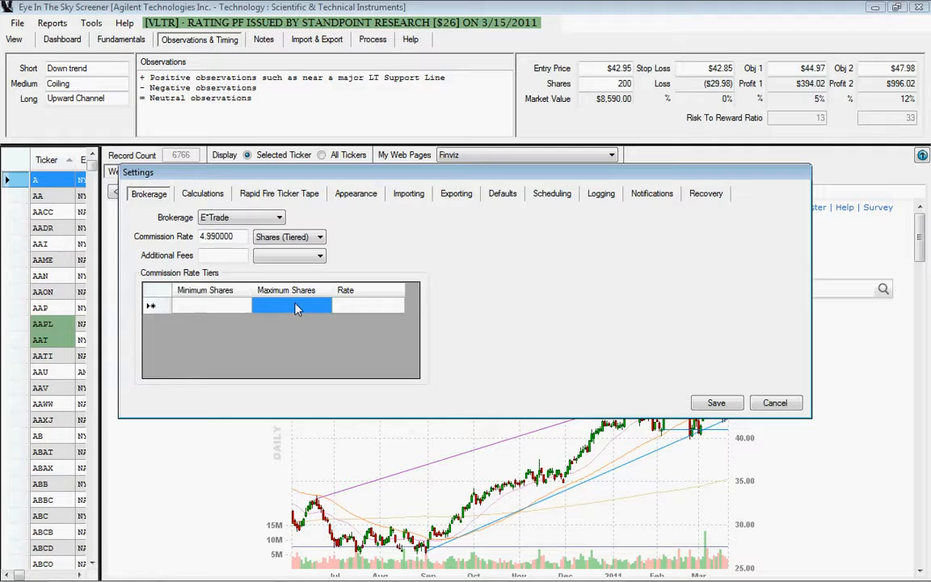
text(500)
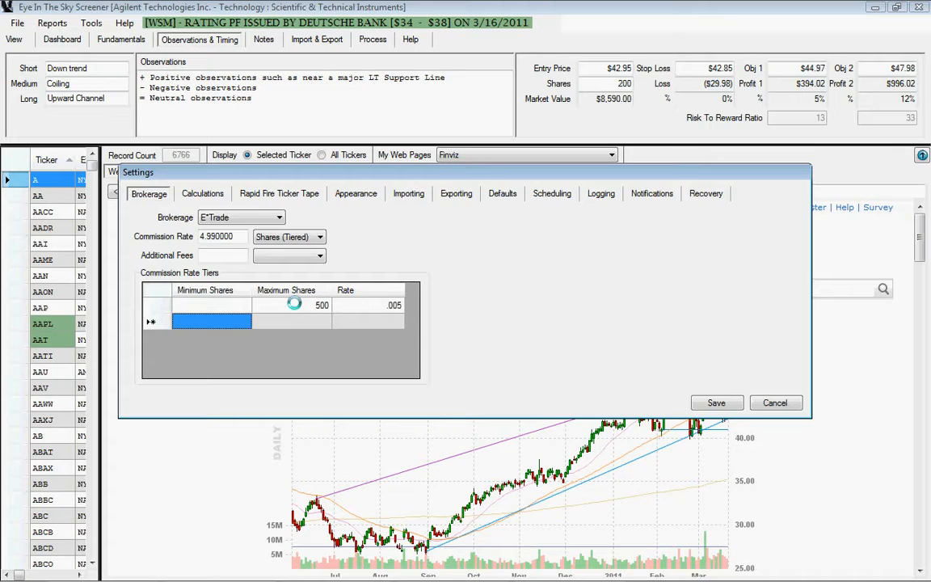
text(501)
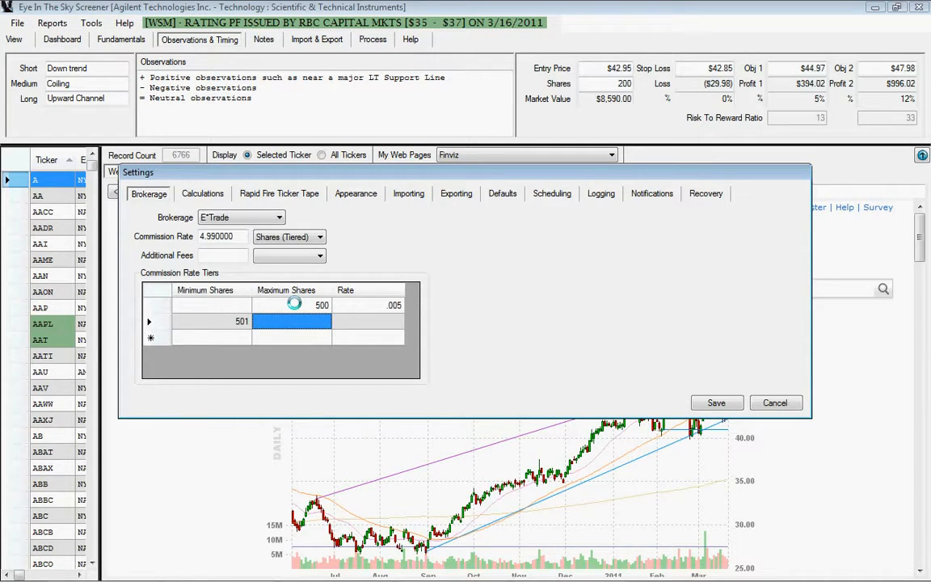
text(1000)
click(368, 321)
text(.003)
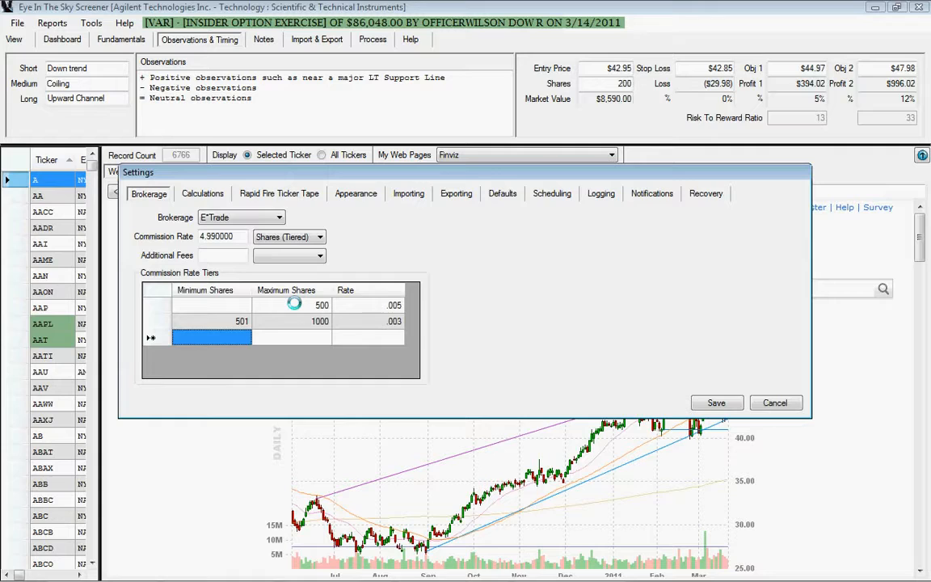
text(1001)
click(367, 338)
text(.002)
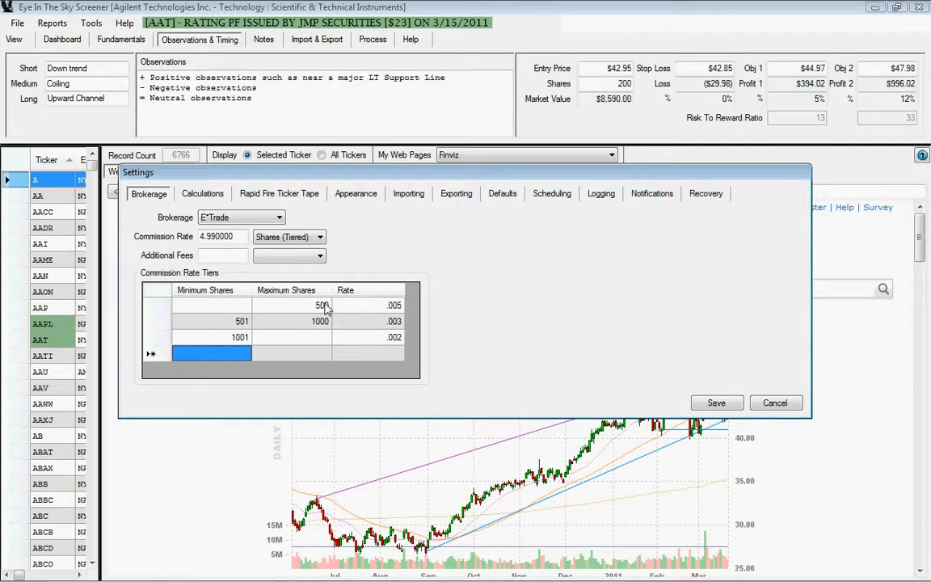
mouse_move(391, 320)
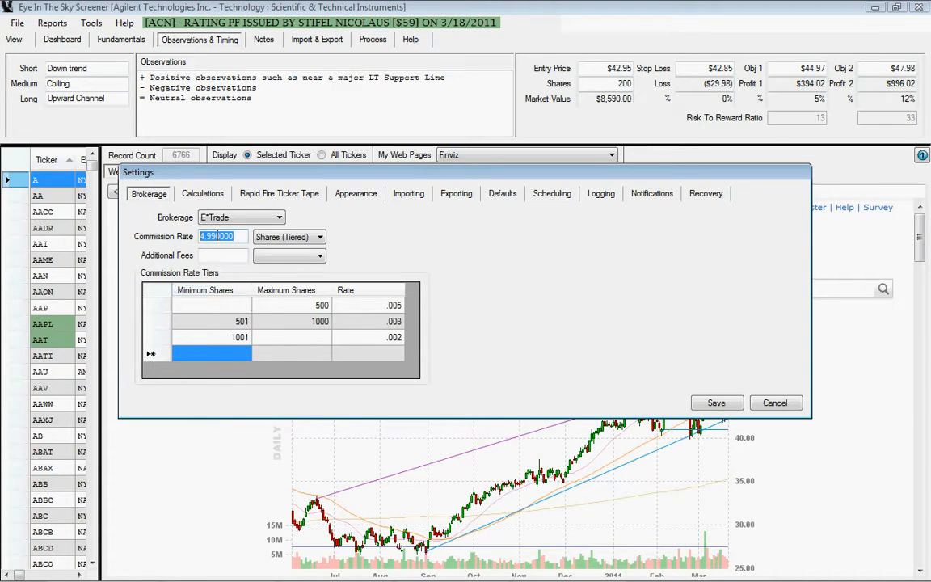
- Clear the flat 4.99 commission rate and keep E*Trade as the brokerage
right_click(223, 236)
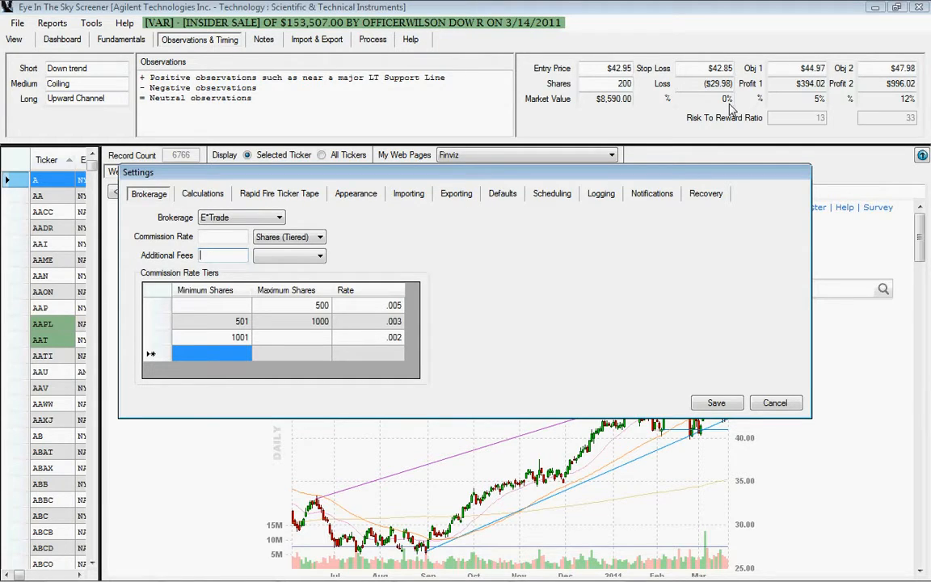
mouse_move(873, 248)
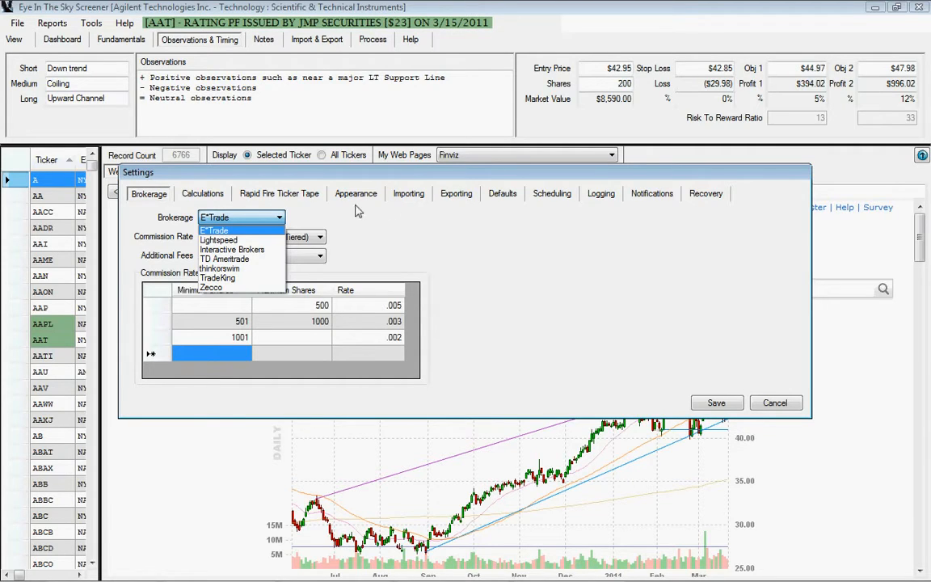
click(218, 230)
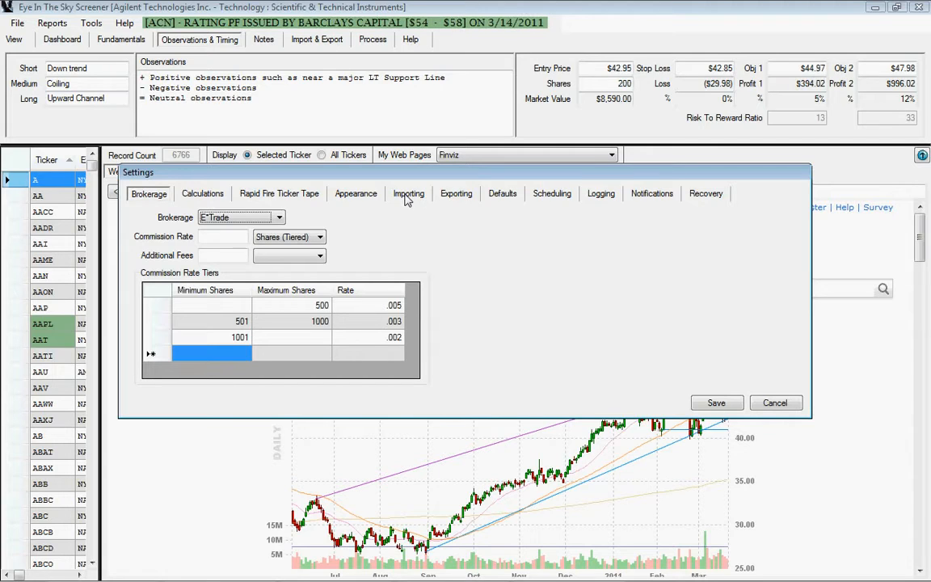
mouse_move(414, 203)
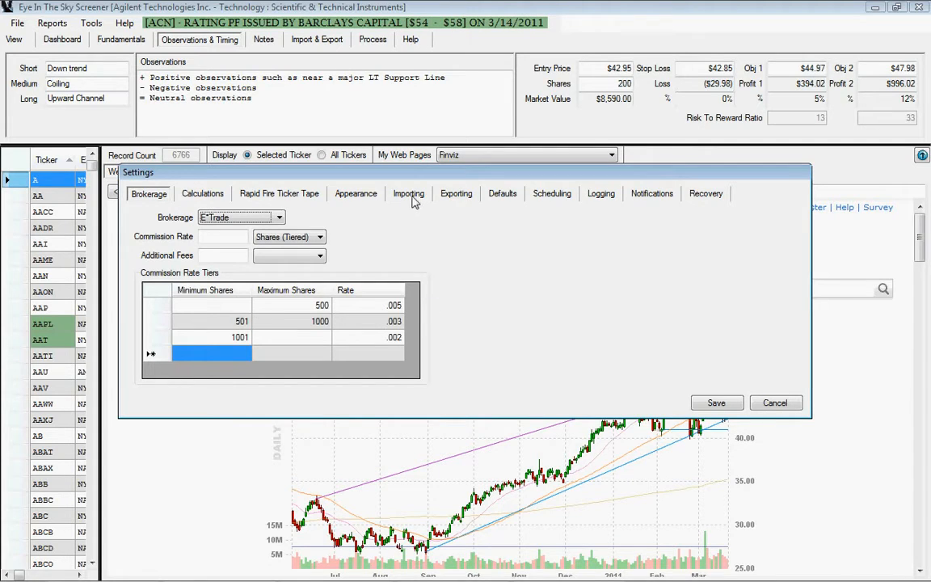
- Review the Gains & Losses import file grid on the Importing tab, then close Settings
click(409, 193)
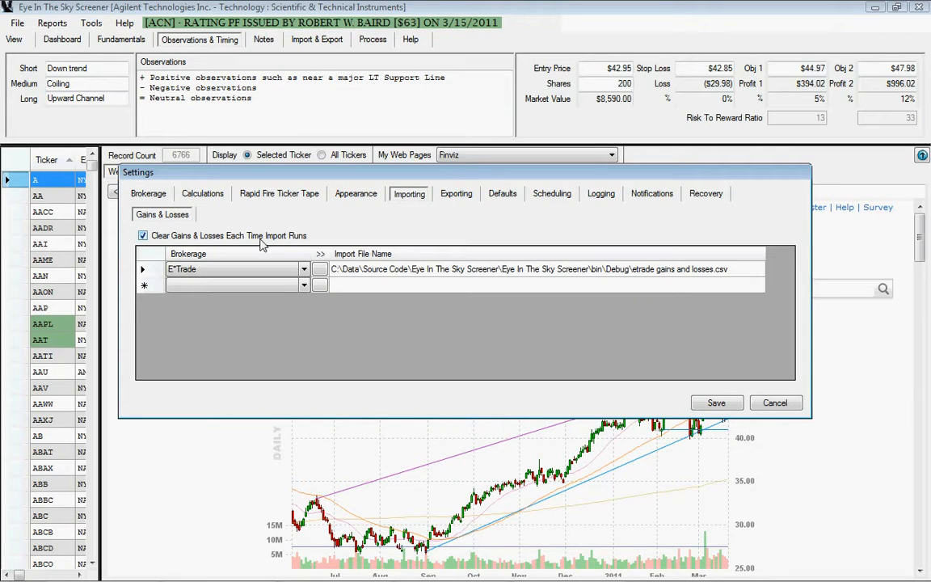
mouse_move(225, 241)
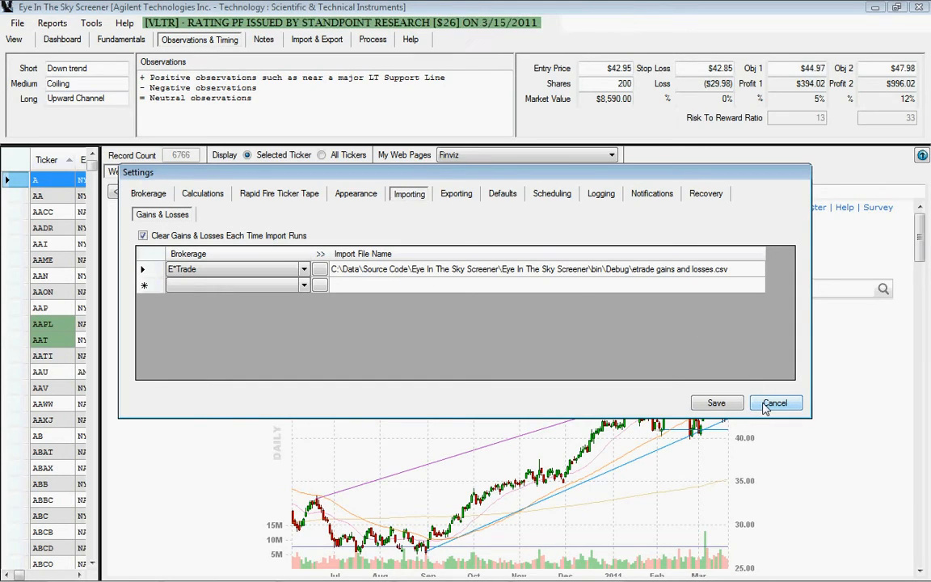
click(776, 403)
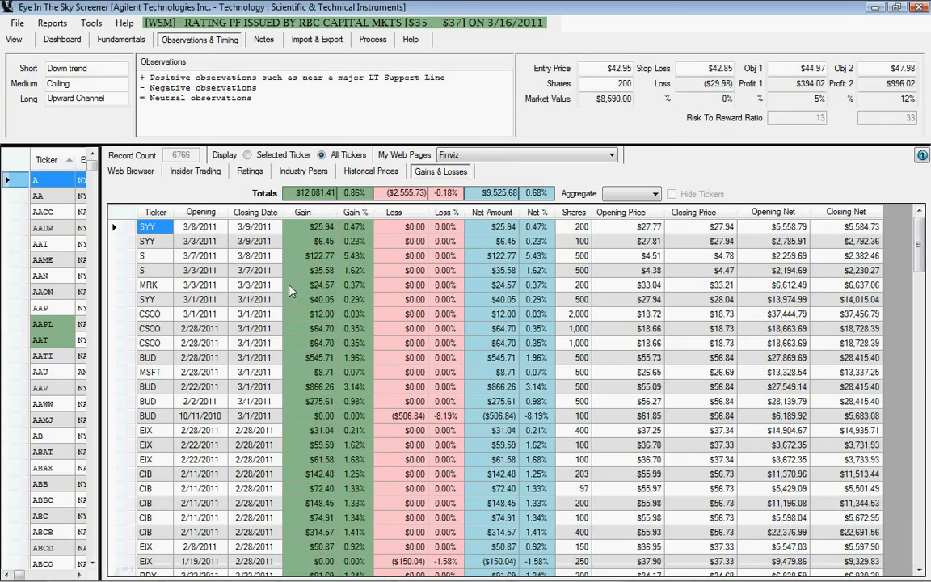
mouse_move(553, 335)
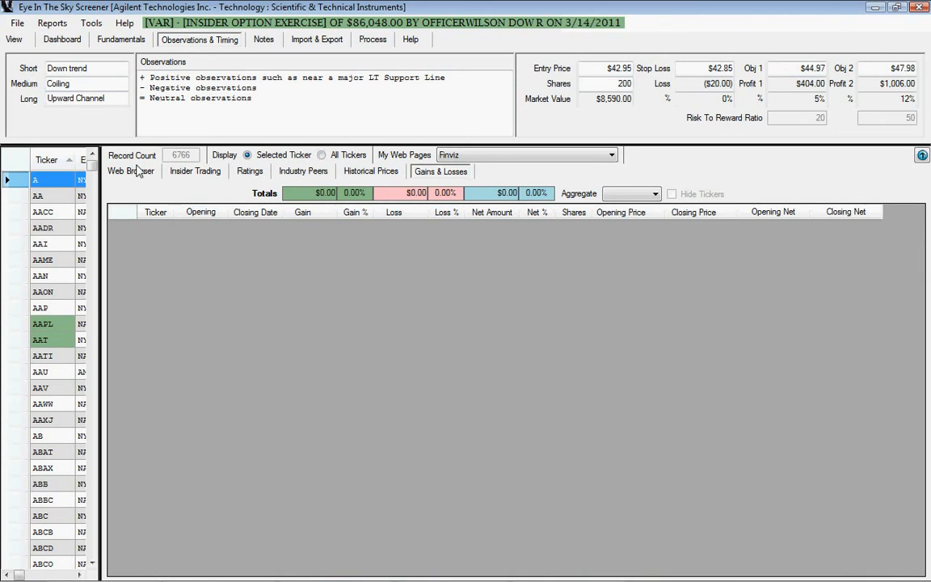
- Return from the Gains & Losses table to the Finviz web page for Agilent Technologies
click(130, 170)
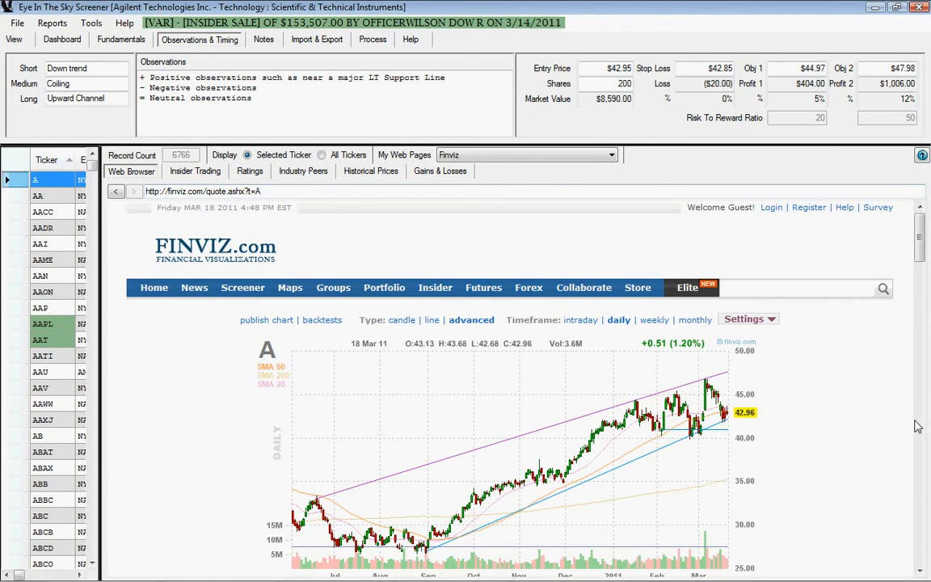